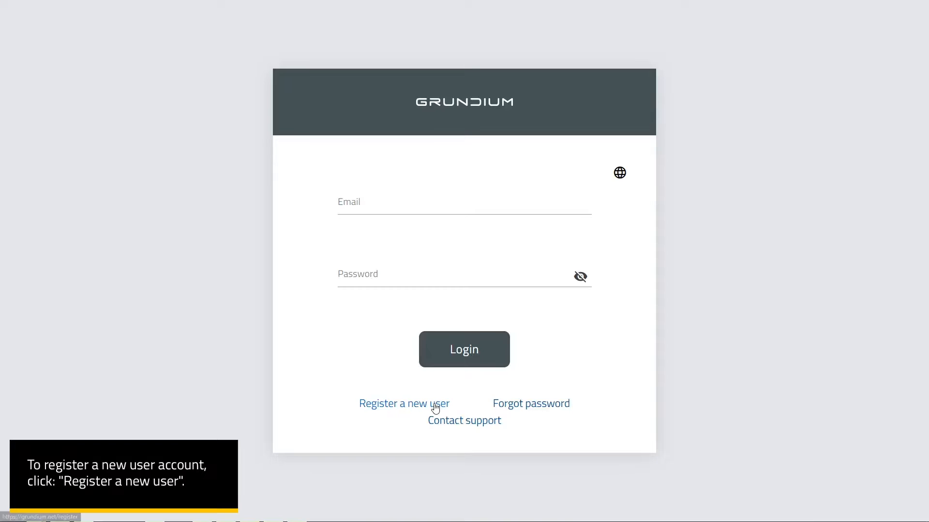
- Register a new portal account by verifying the email code and confirming name and password
{"action": "left_click", "coordinate": [403, 403]}
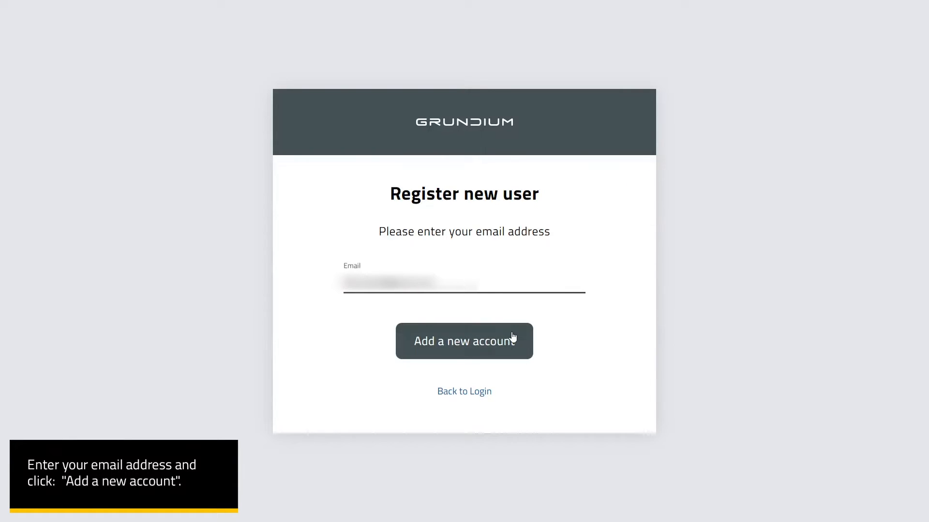
{"action": "left_click", "coordinate": [463, 340]}
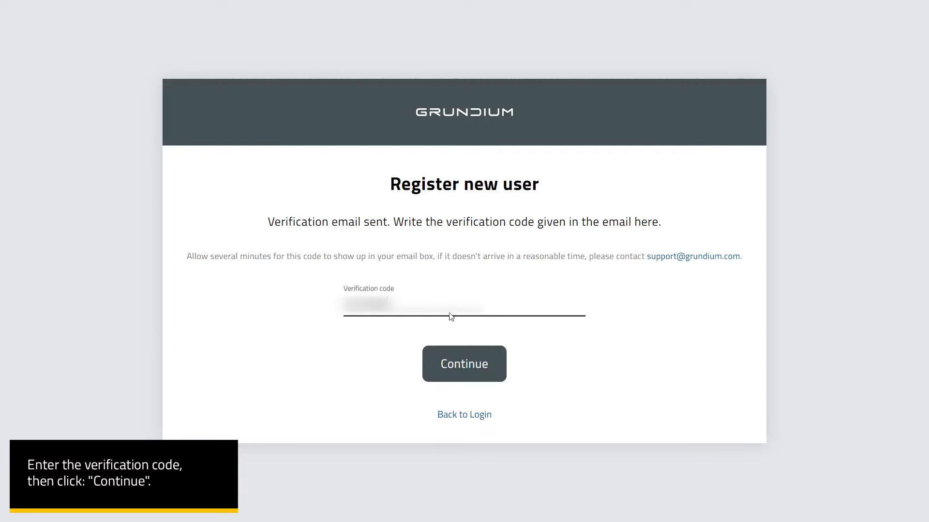
{"action": "left_click", "coordinate": [463, 363]}
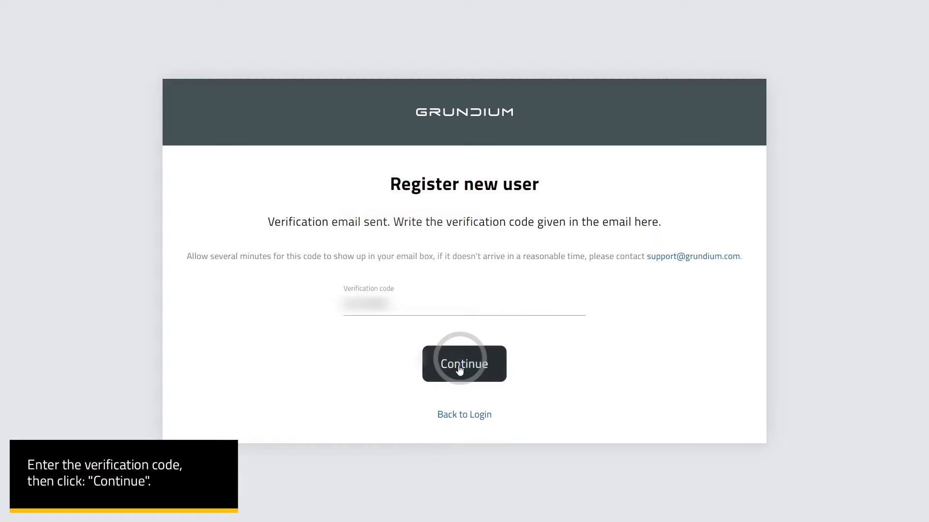
{"action": "left_click", "coordinate": [464, 363]}
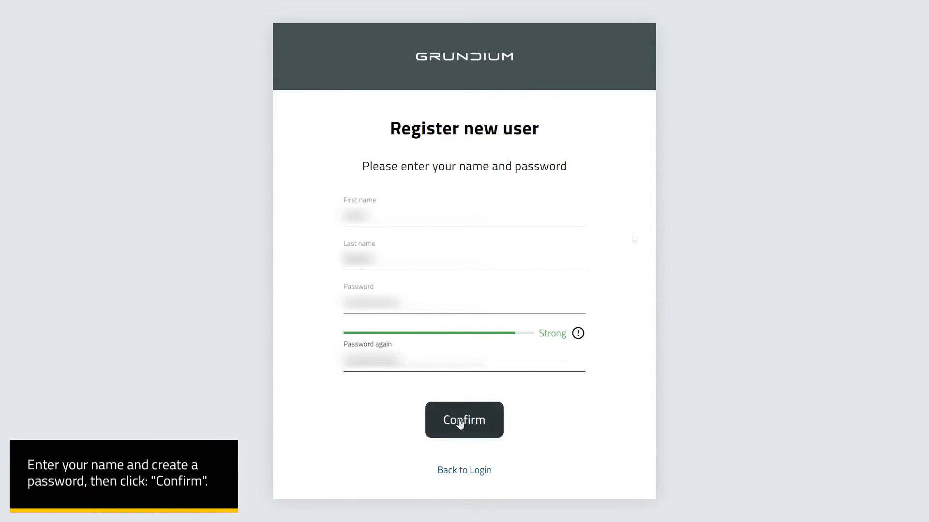
{"action": "left_click", "coordinate": [463, 419]}
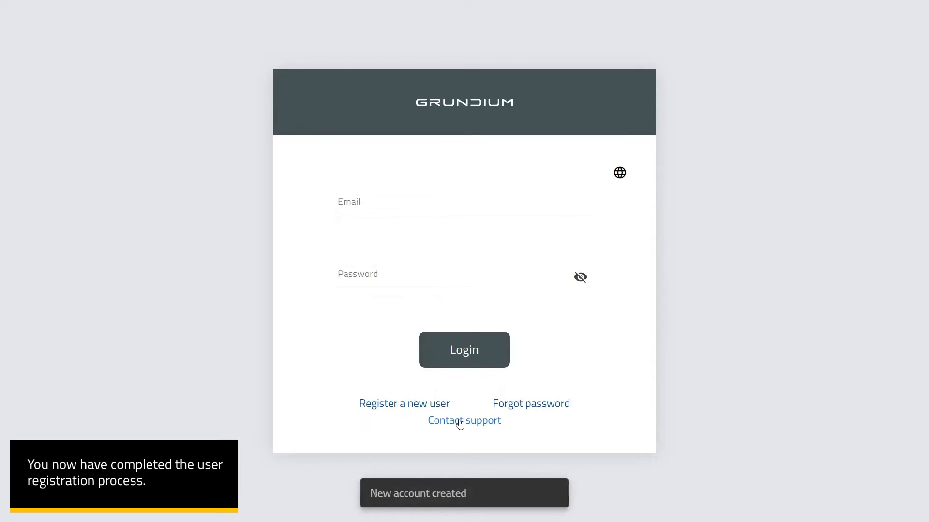
{"action": "mouse_move", "coordinate": [424, 452]}
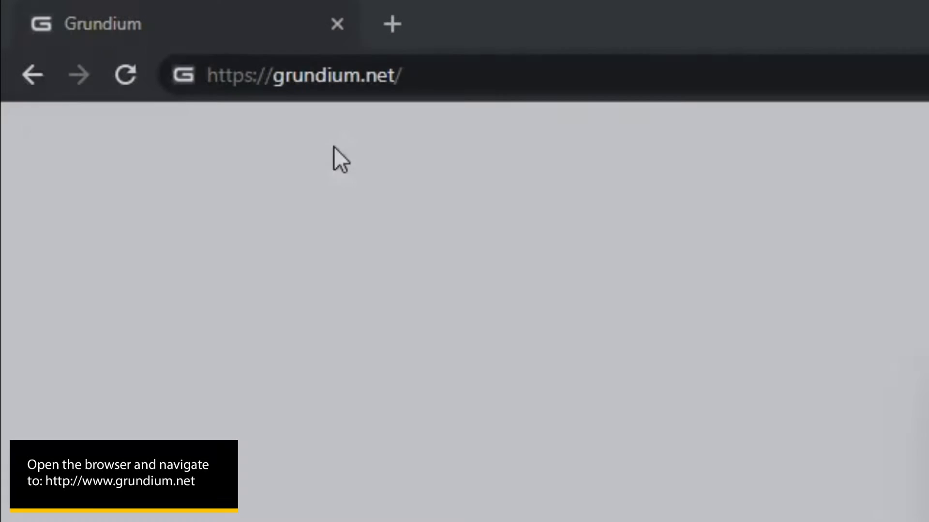
- Sign in with the new account and begin registering a new Ocus scanner
{"action": "left_click", "coordinate": [303, 75]}
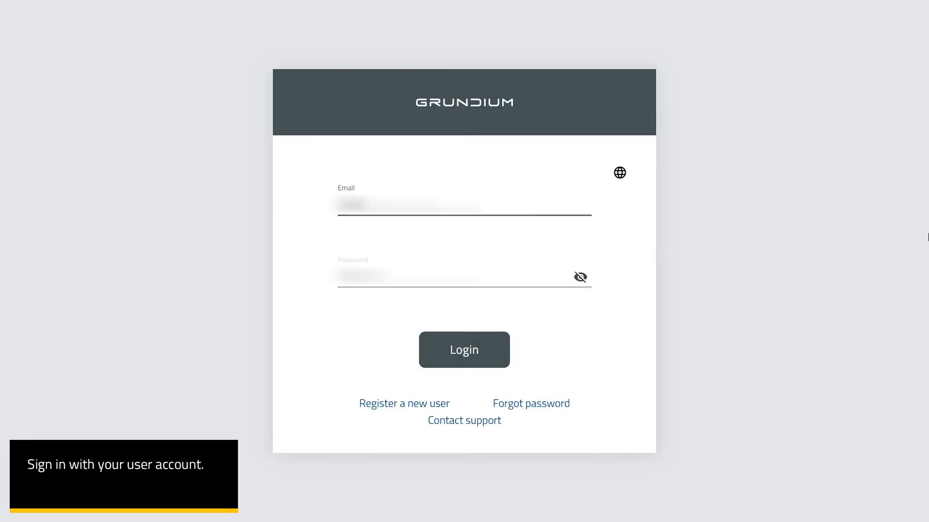
{"action": "left_click", "coordinate": [464, 349]}
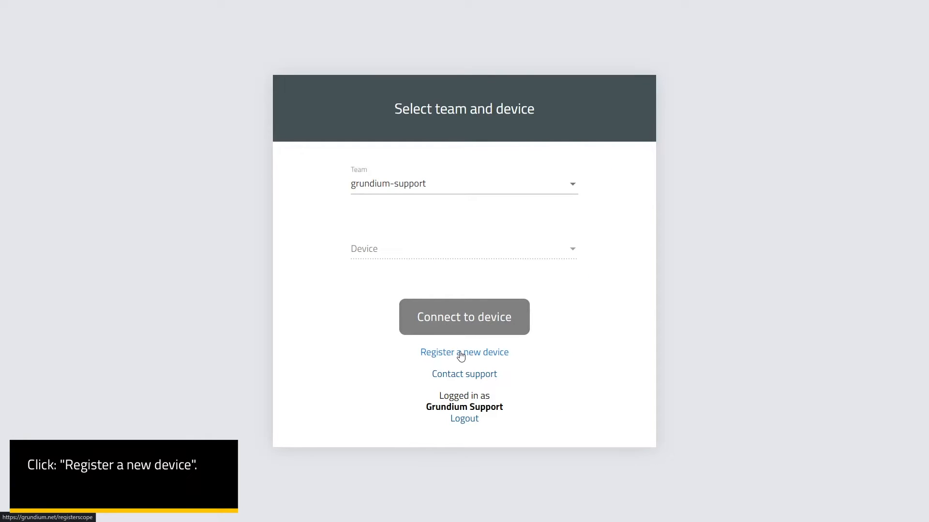
{"action": "left_click", "coordinate": [464, 352]}
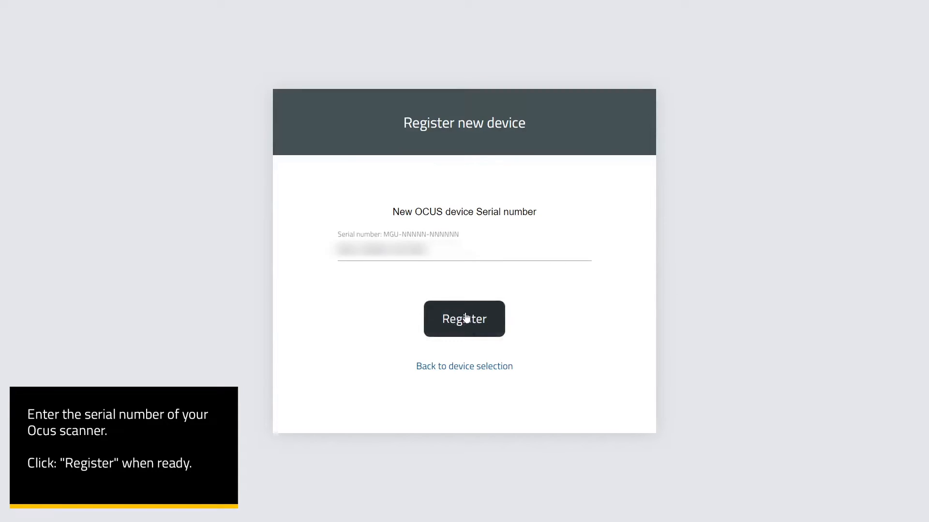
- Submit the scanner serial number and add a new team named 'supportvideos'
{"action": "left_click", "coordinate": [463, 319]}
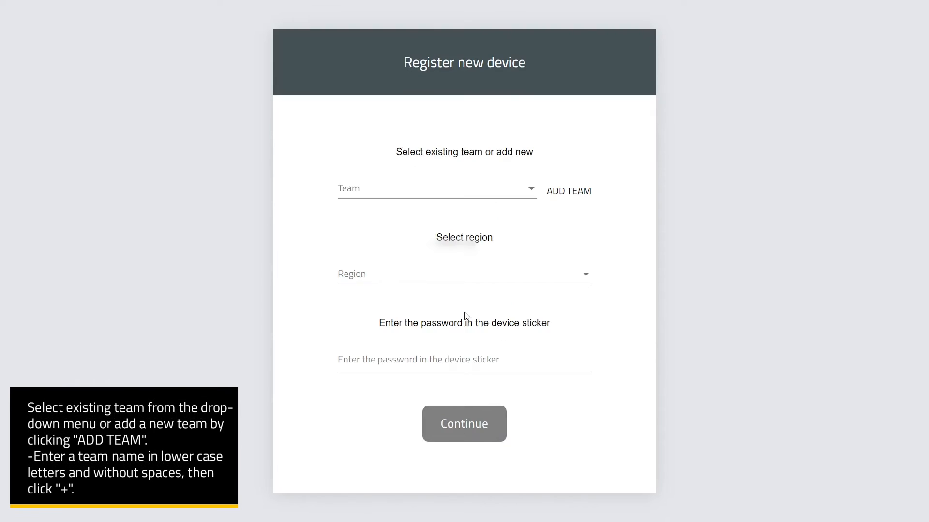
{"action": "left_click", "coordinate": [435, 188]}
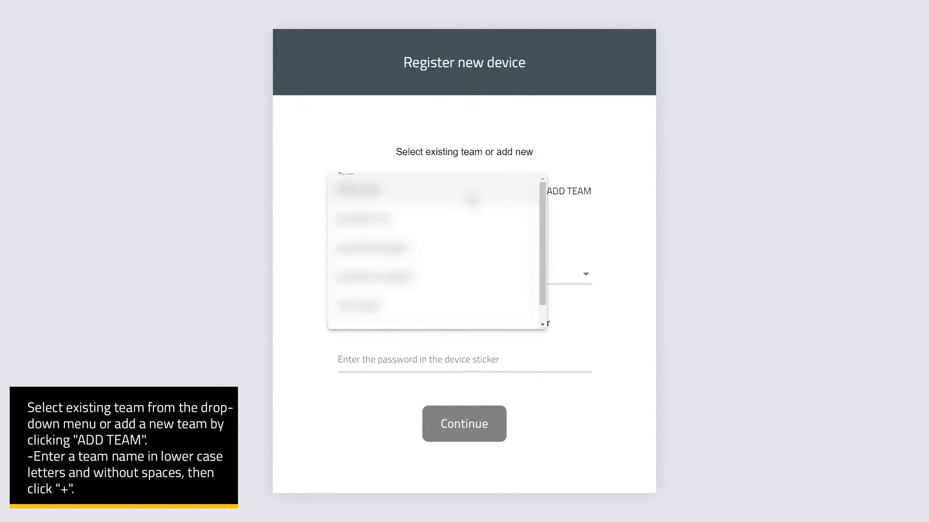
{"action": "left_click", "coordinate": [564, 166]}
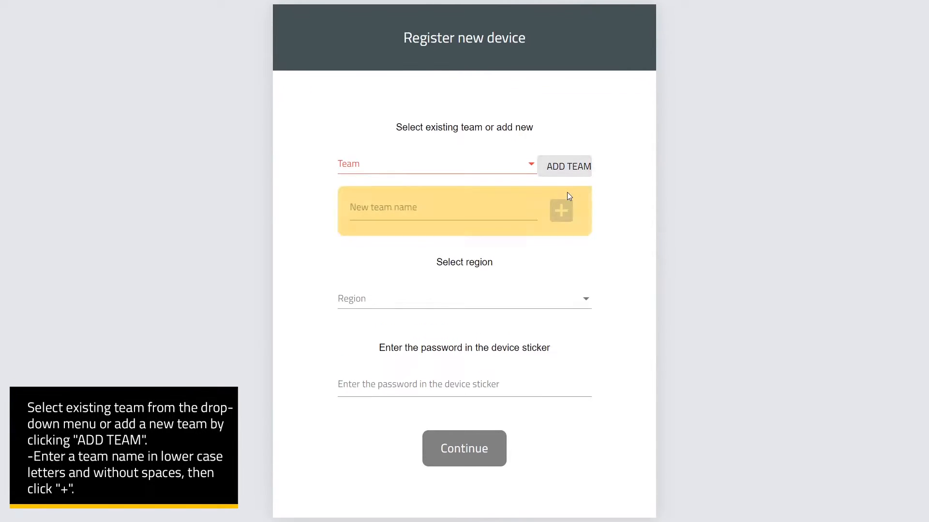
{"action": "type", "text": "supportvideos"}
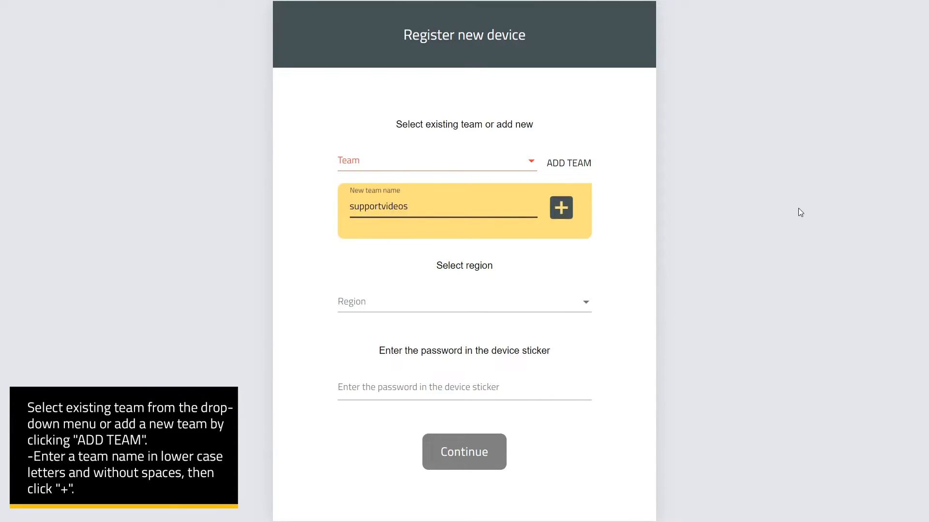
{"action": "left_click", "coordinate": [560, 207]}
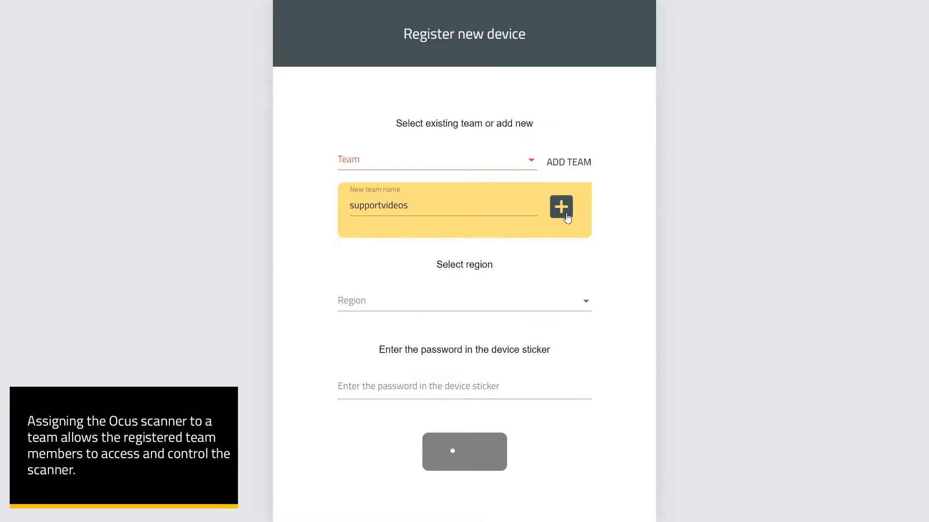
{"action": "left_click", "coordinate": [560, 207]}
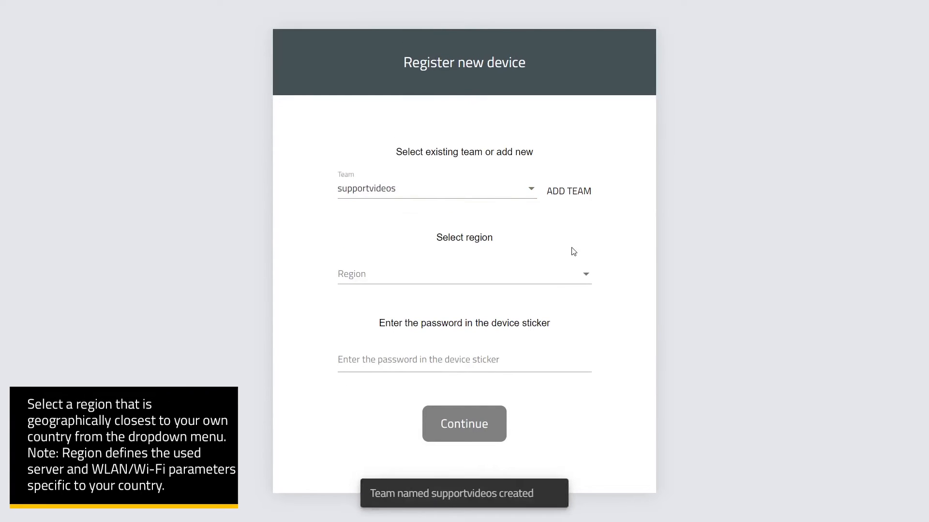
- Choose European Union as region, enter the sticker device password, and submit the registration
{"action": "left_click", "coordinate": [463, 274]}
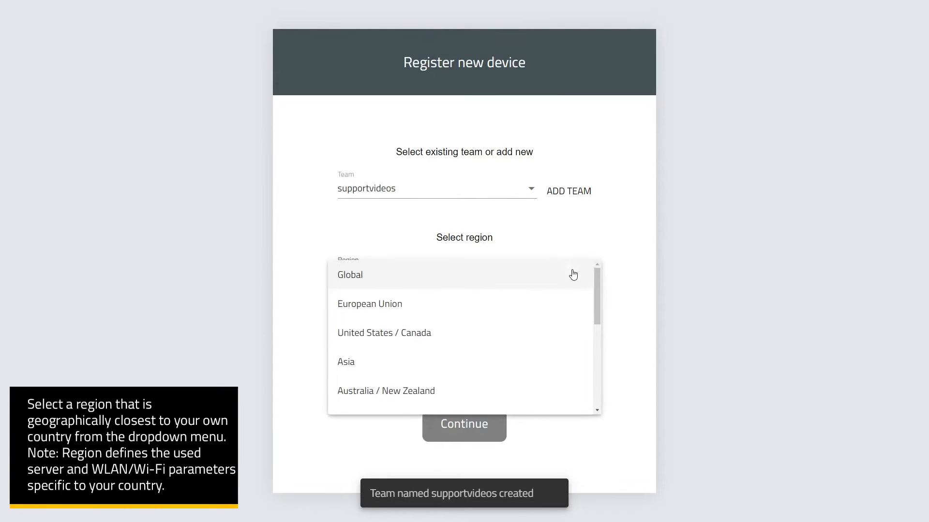
{"action": "left_click", "coordinate": [369, 304]}
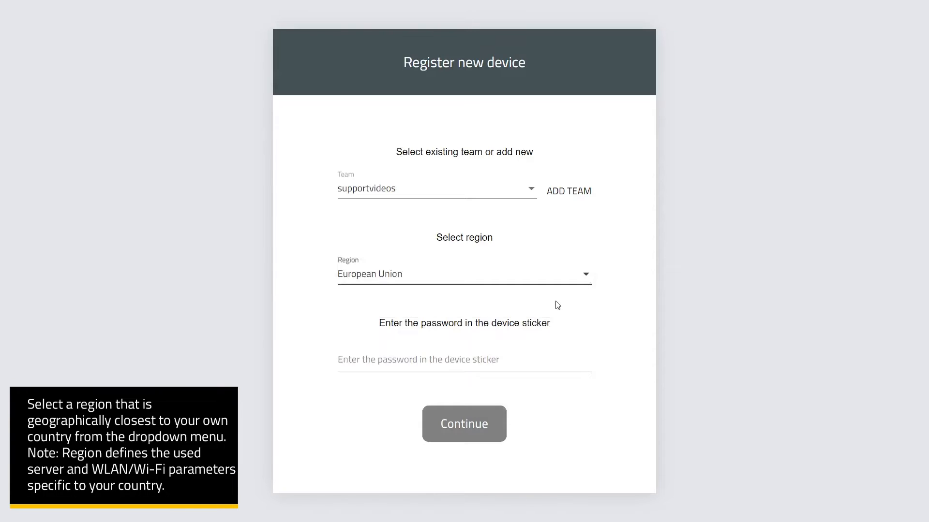
{"action": "left_click", "coordinate": [463, 359]}
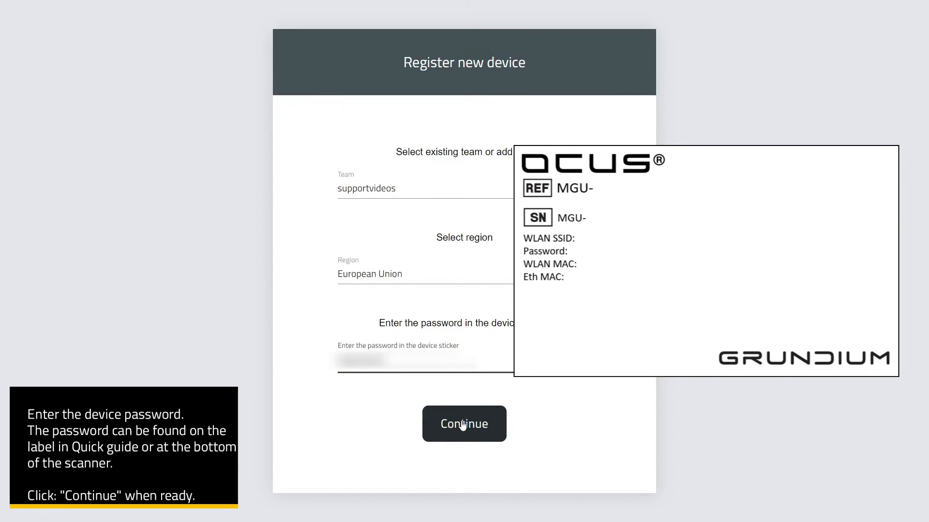
{"action": "left_click", "coordinate": [464, 424]}
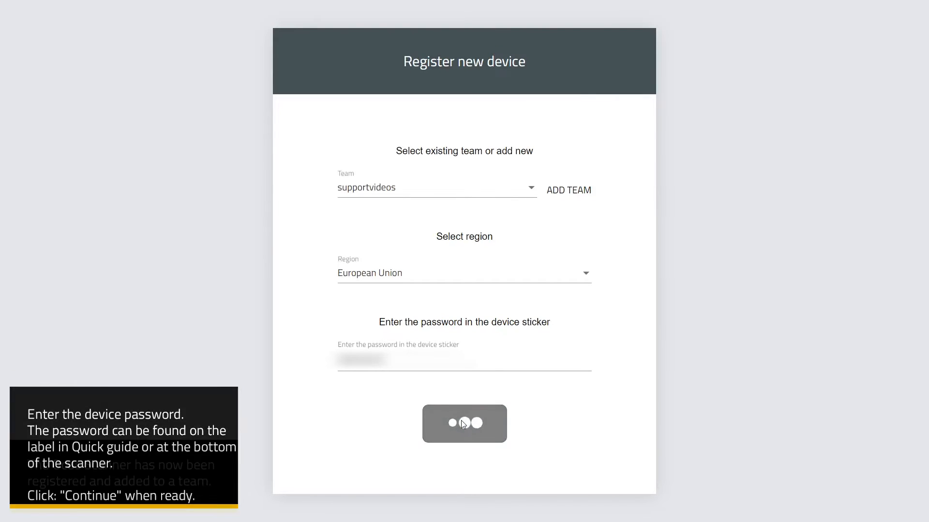
{"action": "left_click", "coordinate": [465, 424]}
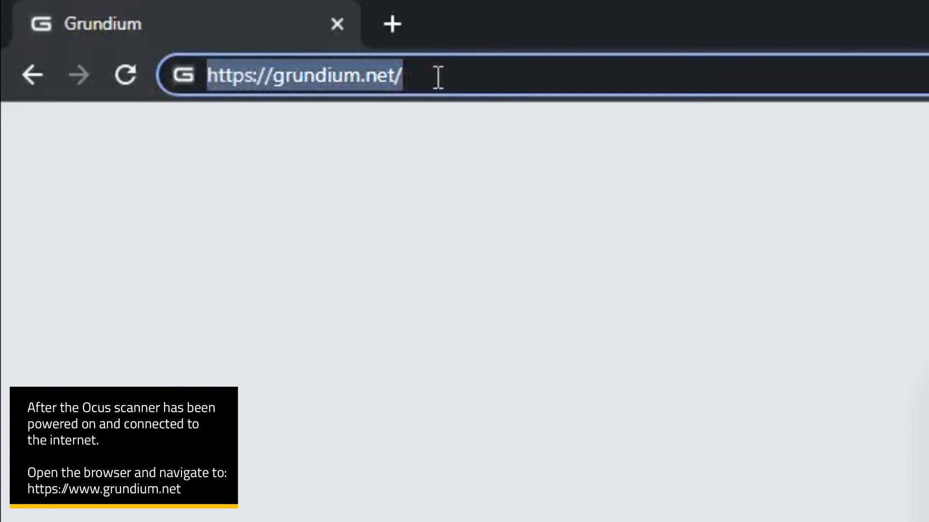
- Load grundium.net, log in, and connect to the supportvideos team's scanner
{"action": "key", "text": "Enter"}
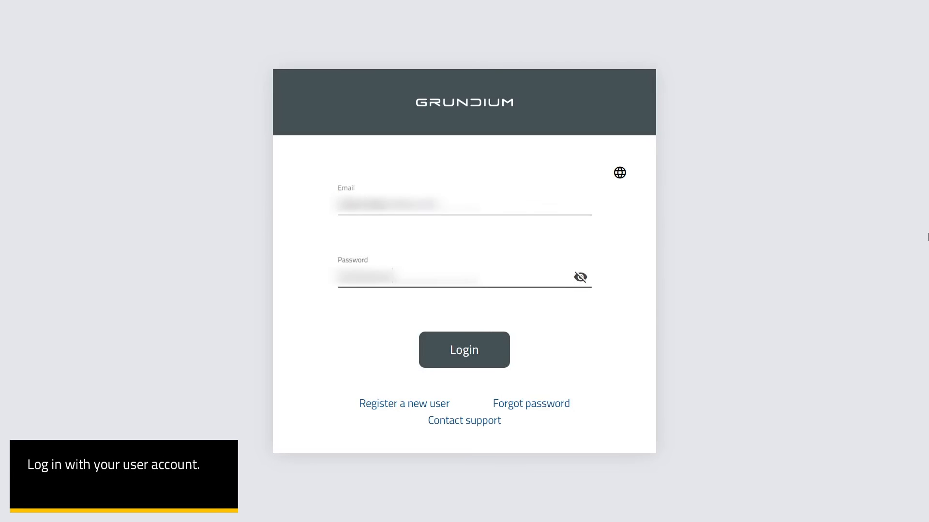
{"action": "left_click", "coordinate": [464, 349]}
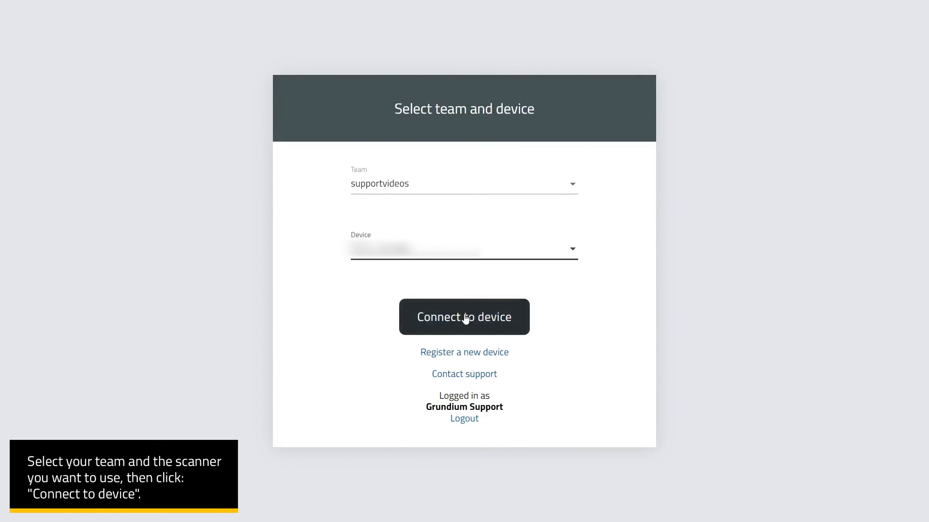
{"action": "left_click", "coordinate": [464, 316]}
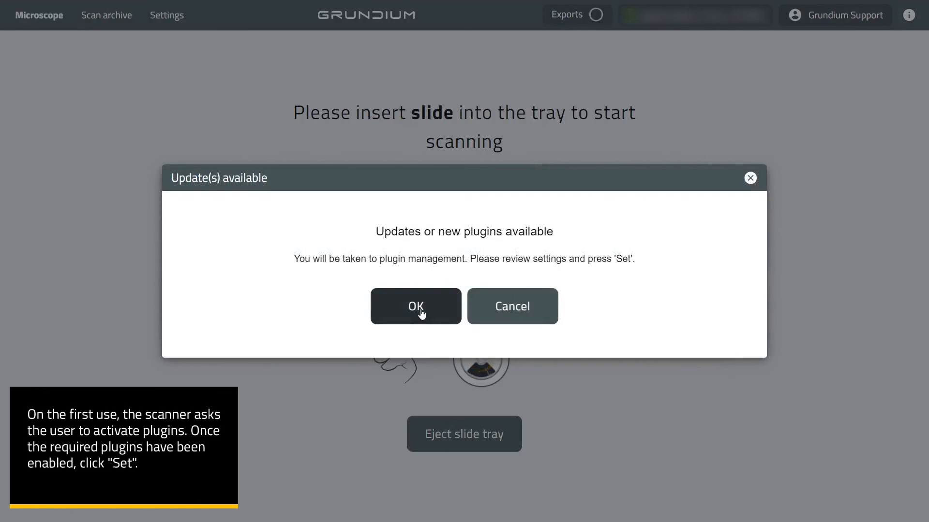
- Accept the updates notice, apply Plugin management settings, and go back to Microscope
{"action": "left_click", "coordinate": [415, 306]}
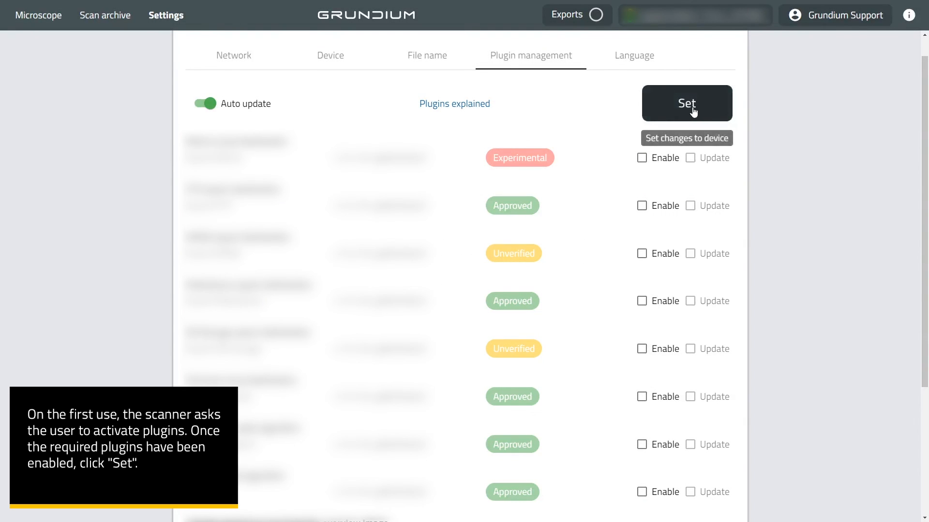
{"action": "left_click", "coordinate": [687, 103]}
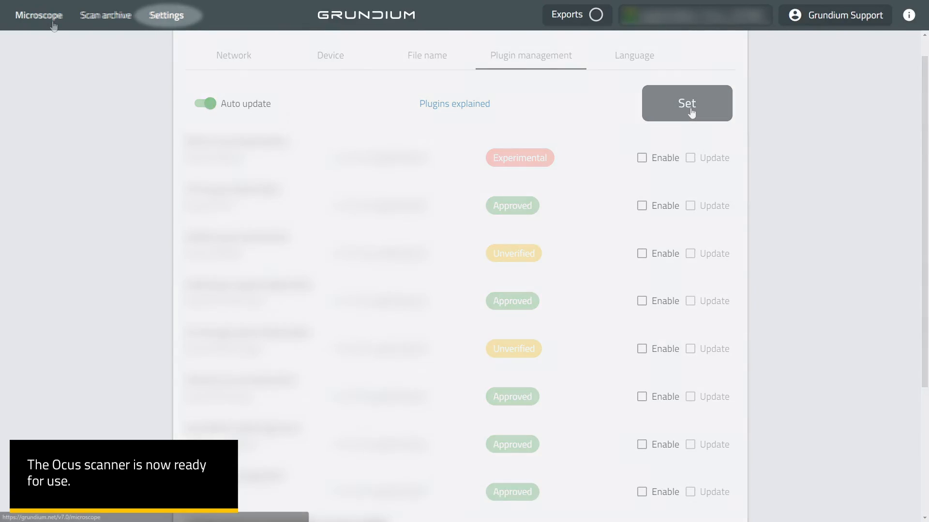
{"action": "left_click", "coordinate": [39, 15]}
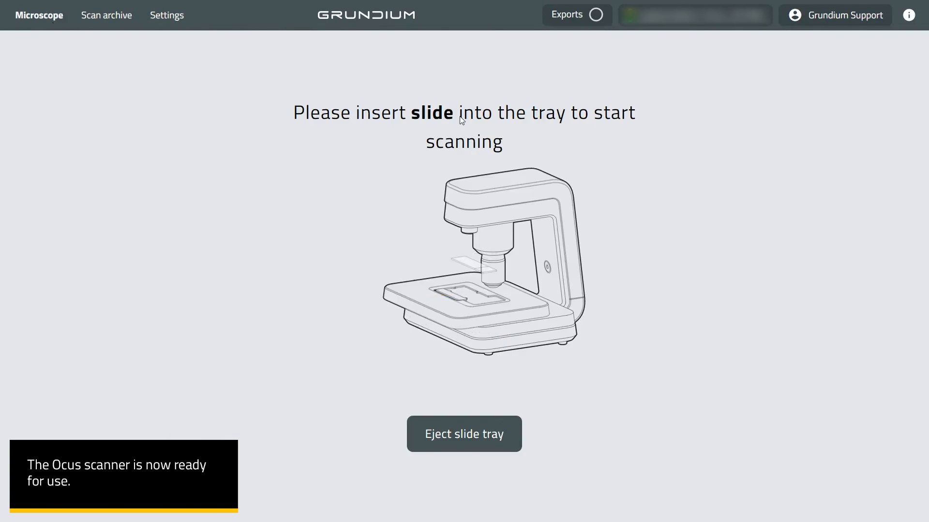